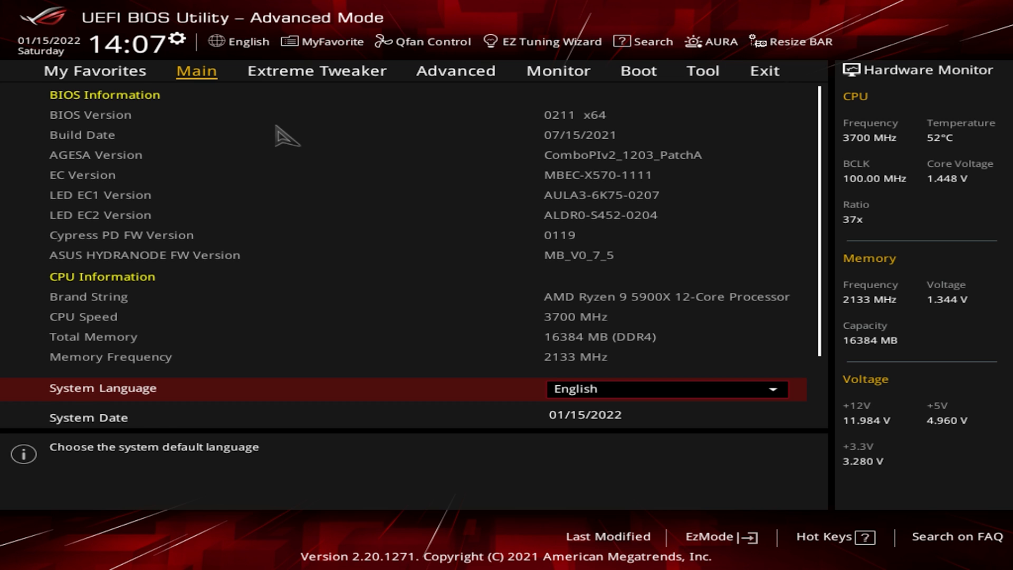
# Open Onboard Devices Configuration under the Advanced tab.
pyautogui.click(455, 72)
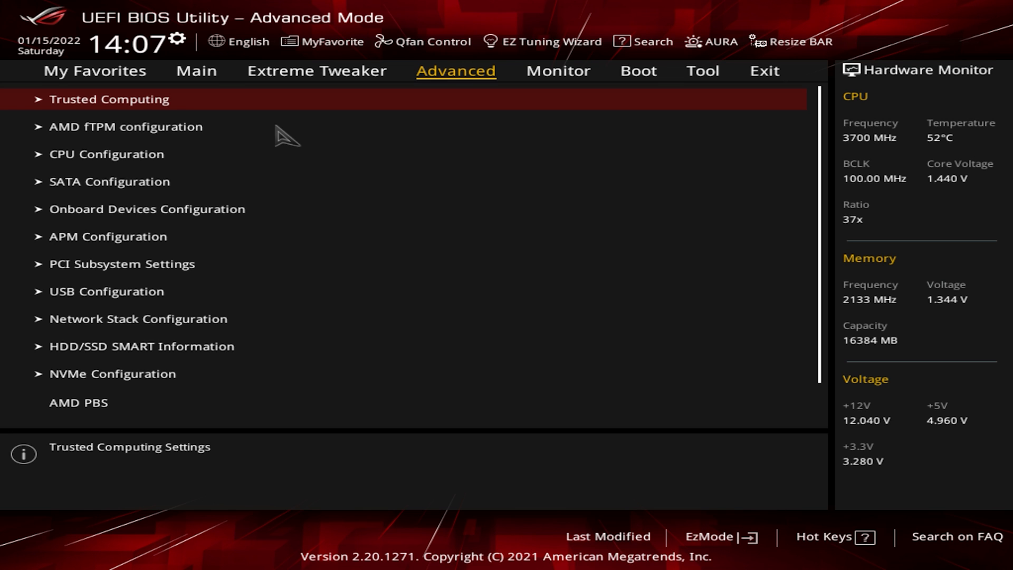
pyautogui.click(147, 209)
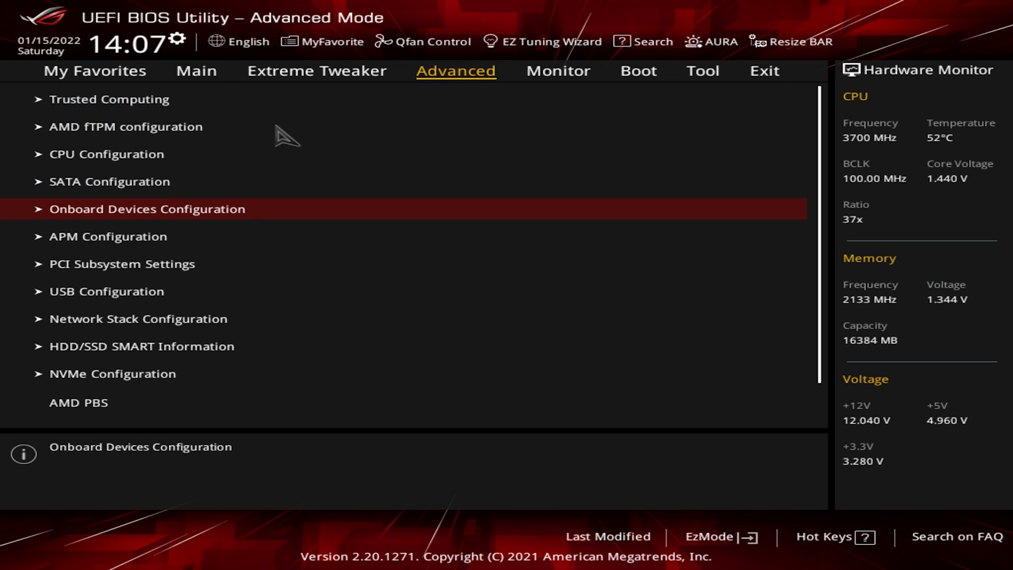
pyautogui.click(146, 209)
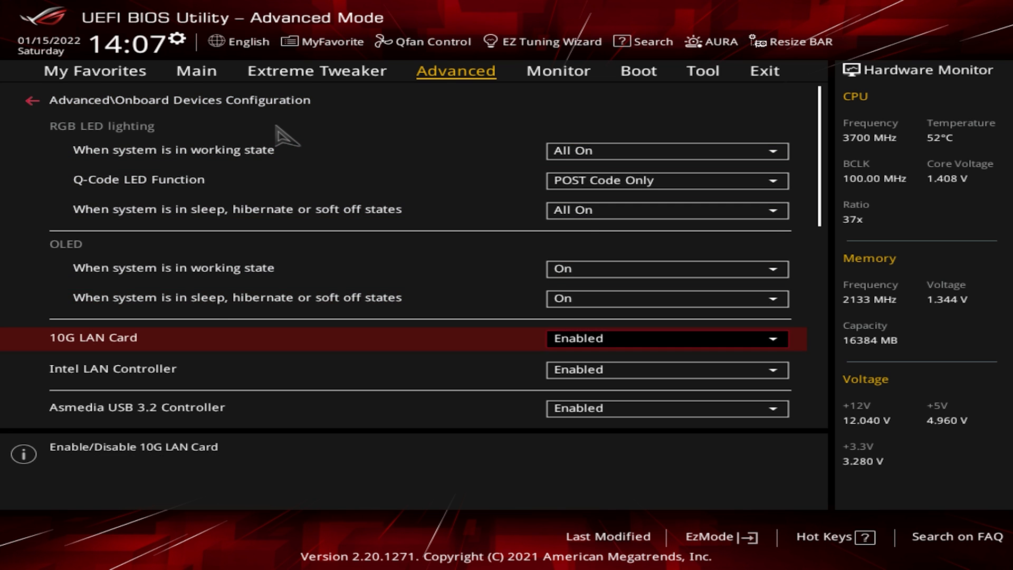
# Scroll down Onboard Devices Configuration to reveal the CPU PCIE Configuration Mode options.
pyautogui.scroll(-3)
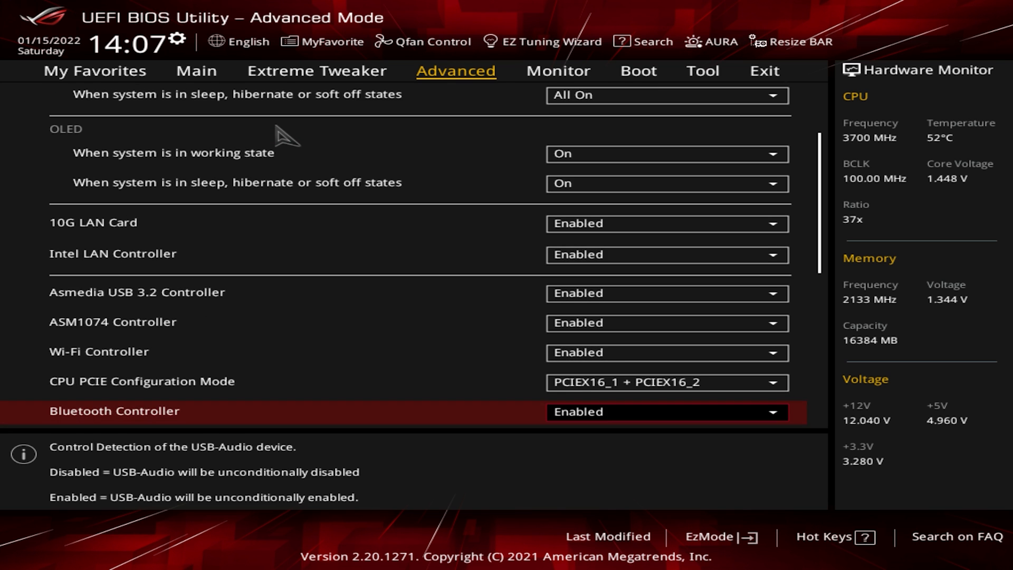
pyautogui.scroll(-3)
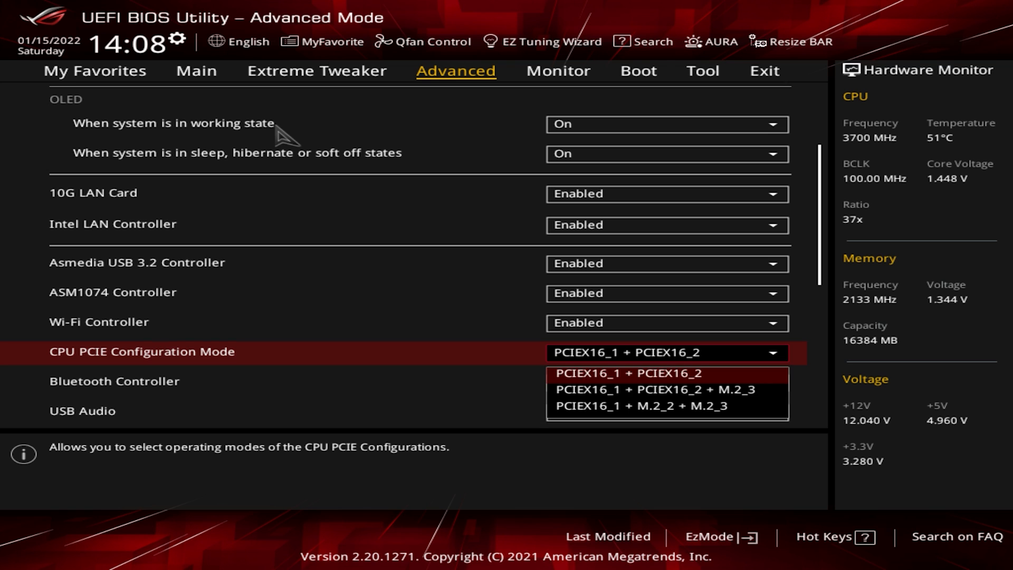
# Choose PCIEX16_1 + PCIEX16_2 + M.2_3 as CPU PCIE mode, then reopen its choices.
pyautogui.click(652, 389)
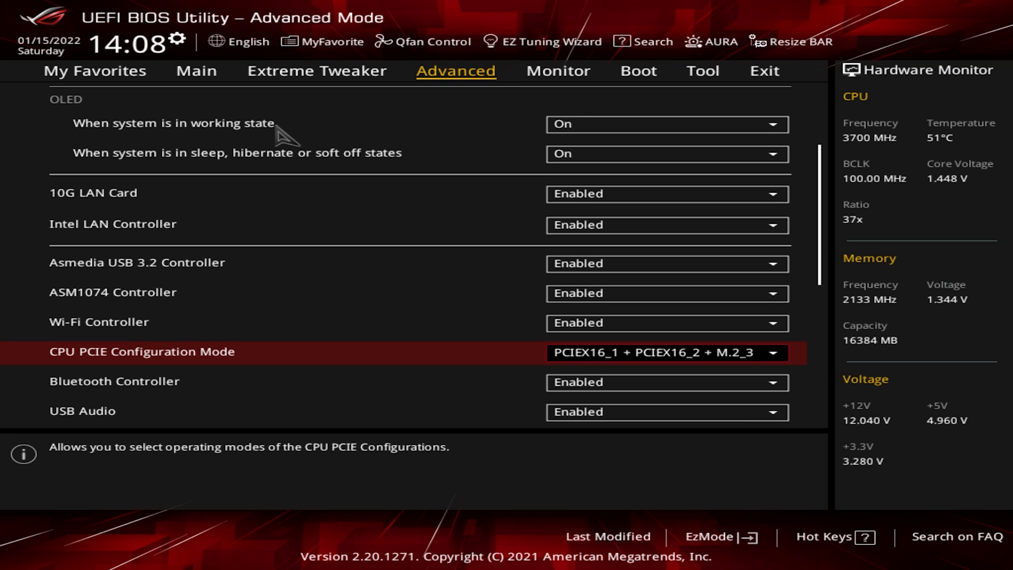
pyautogui.click(777, 352)
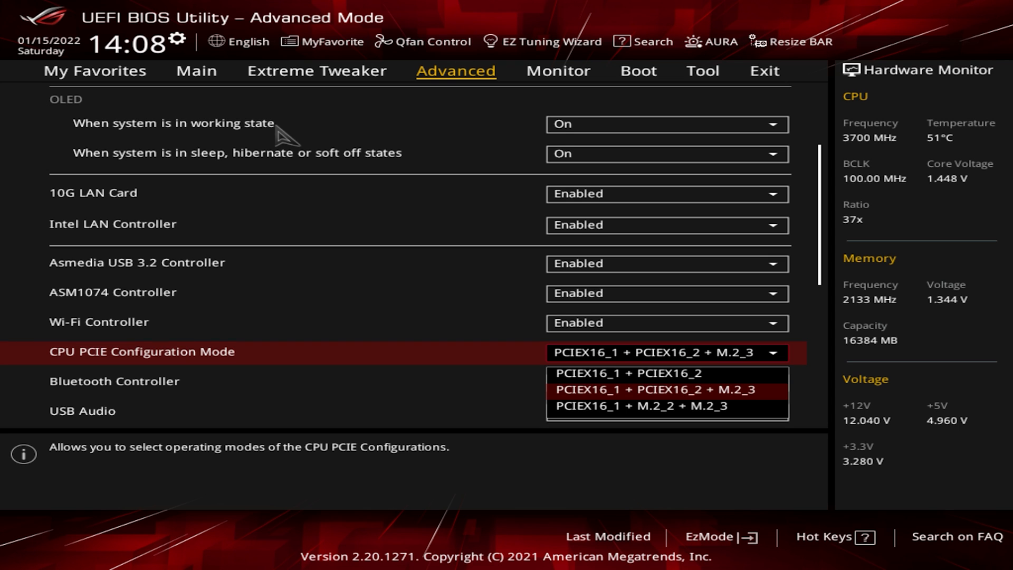
# Select a CPU PCIE Configuration Mode option from the reopened dropdown.
pyautogui.click(639, 406)
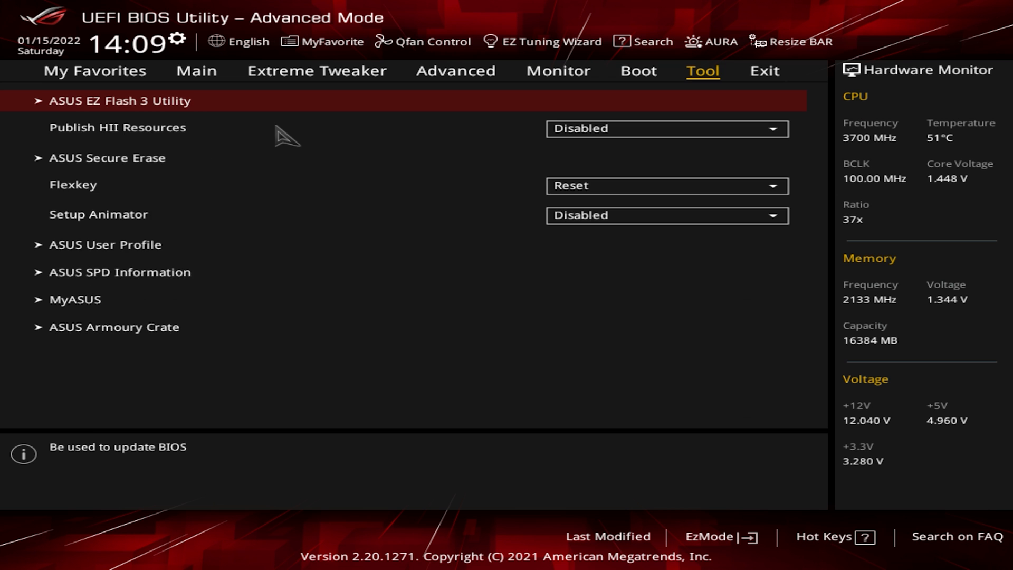
# Choose Save Changes & Reset from the Exit menu to bring up the confirmation.
pyautogui.click(763, 71)
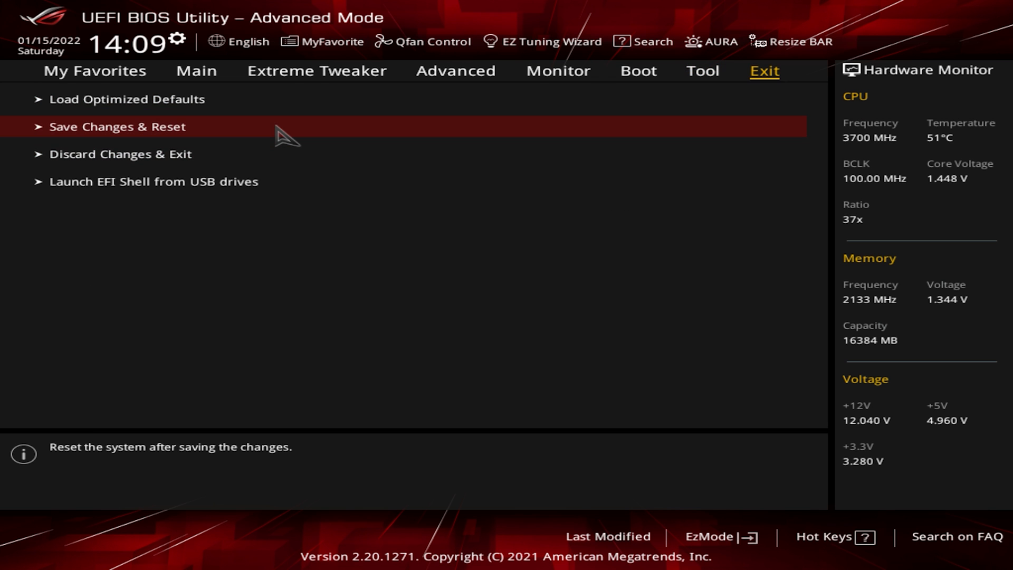
pyautogui.click(116, 126)
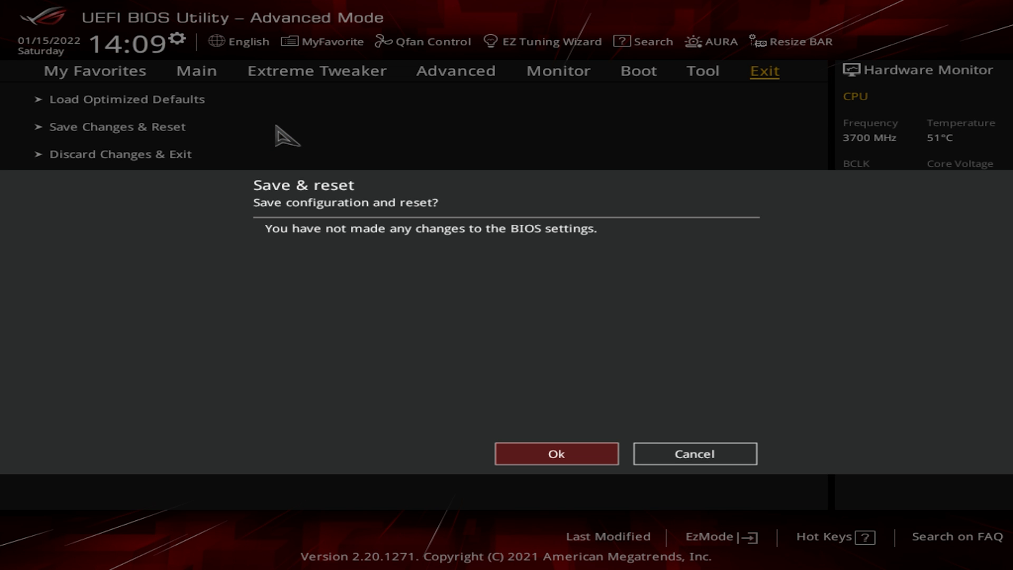